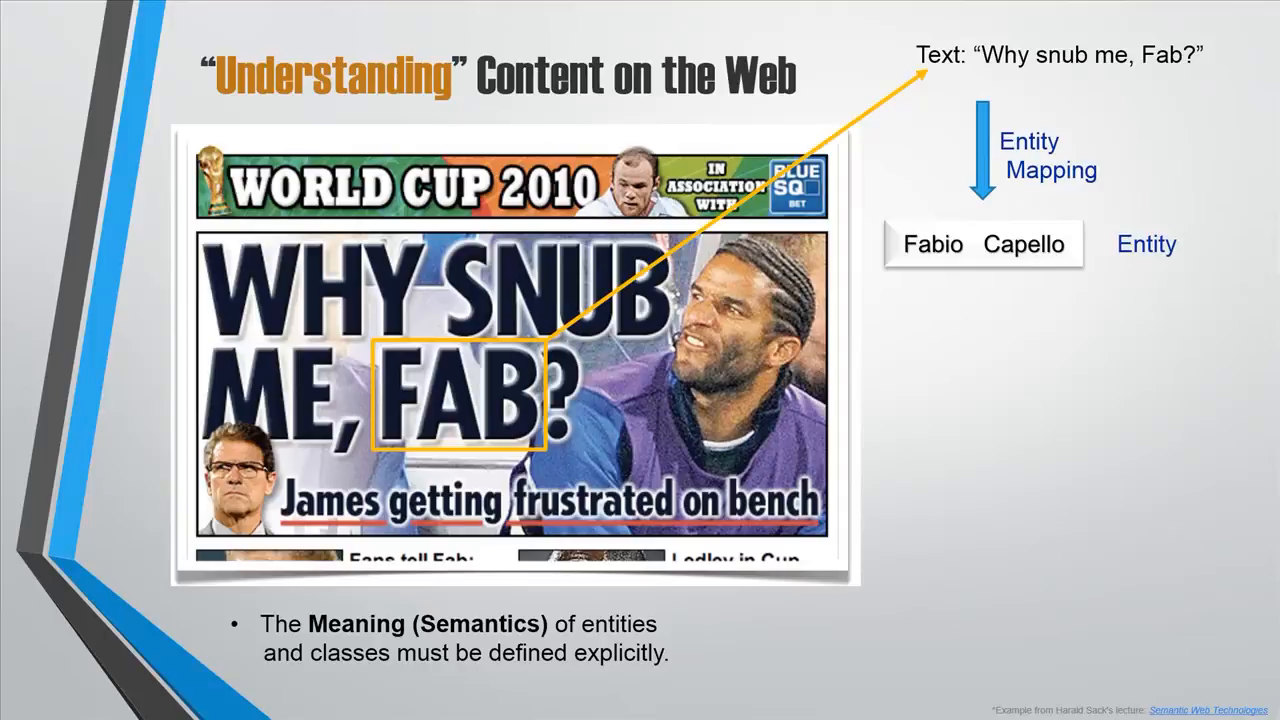
Step: Advance the slide animations mapping 'Fab' to Fabio Capello, a Soccer Manager, a Person
{"action": "key", "text": "right"}
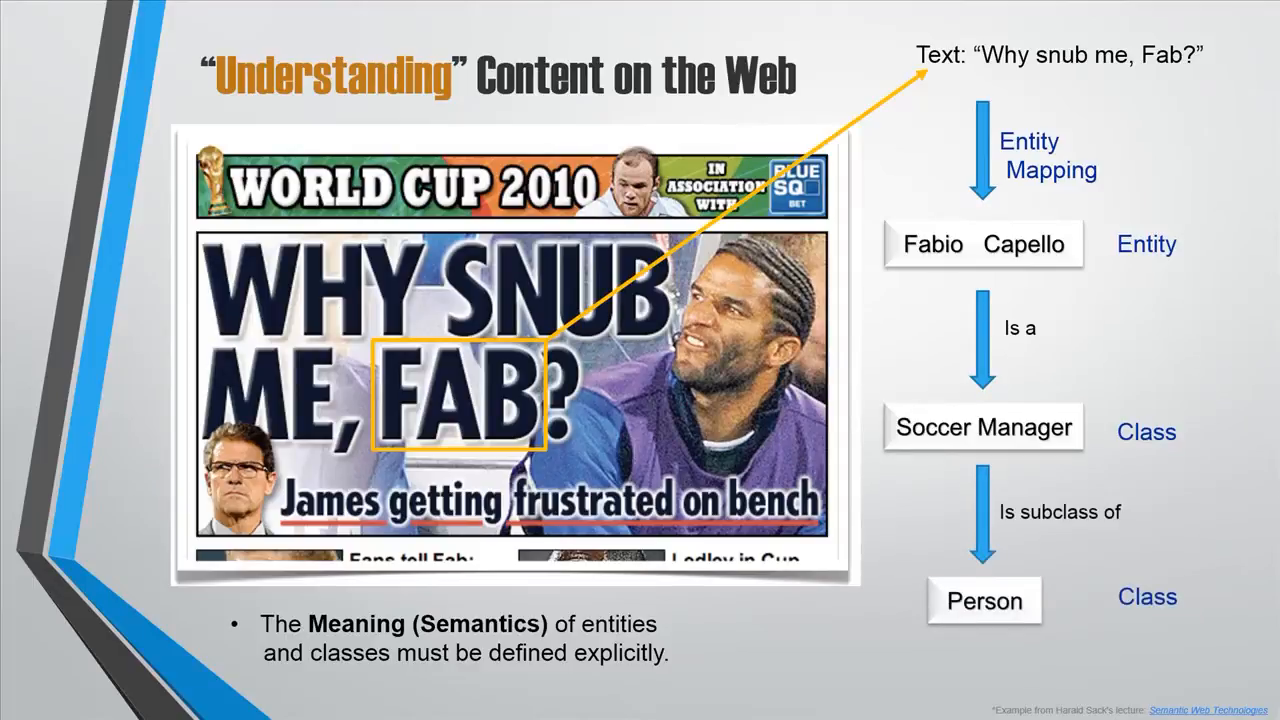
{"action": "key", "text": "Right"}
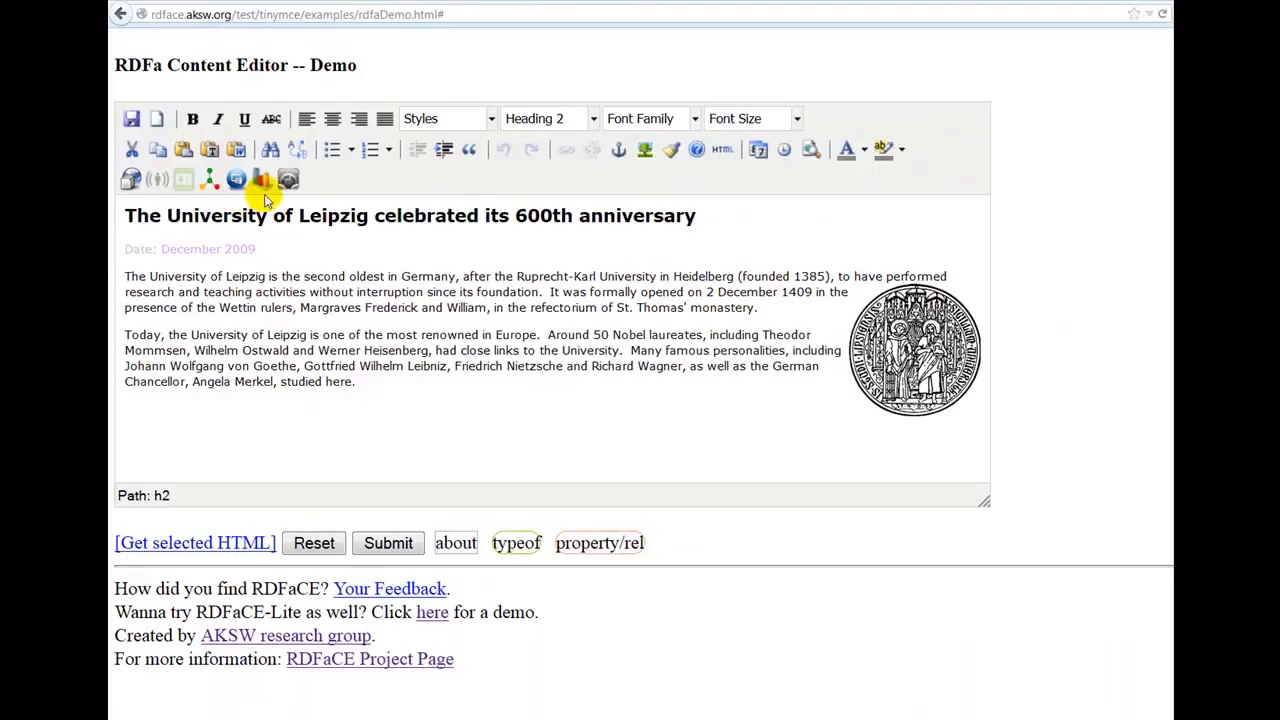
Step: Choose an external enrichment API in Settings and auto-annotate the Leipzig article's entities
{"action": "left_click", "coordinate": [262, 180]}
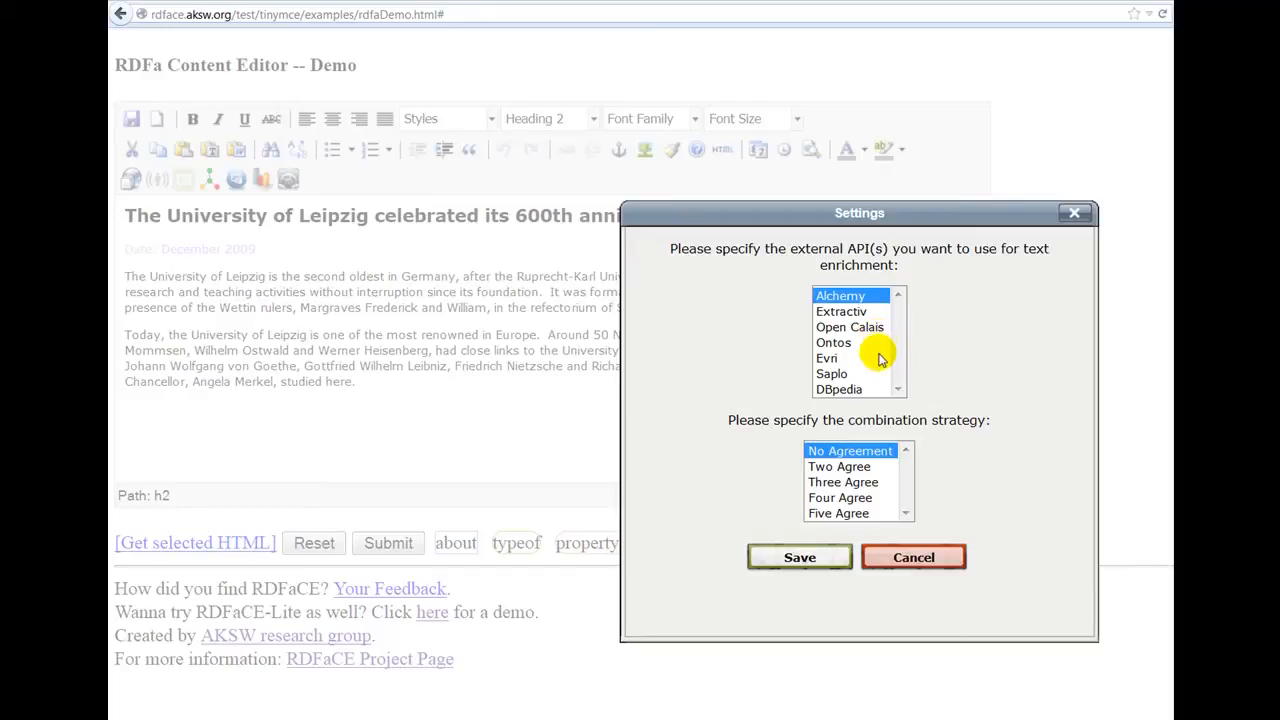
{"action": "left_click", "coordinate": [912, 556]}
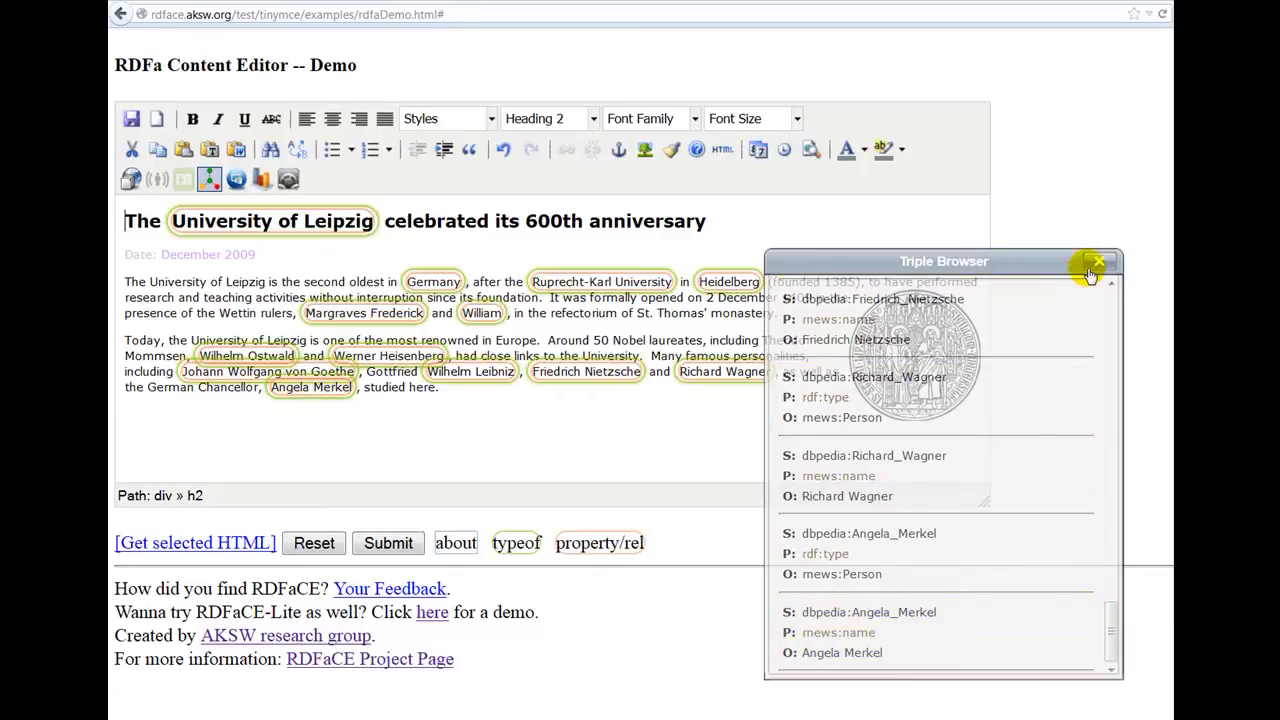
{"action": "left_click", "coordinate": [1100, 260]}
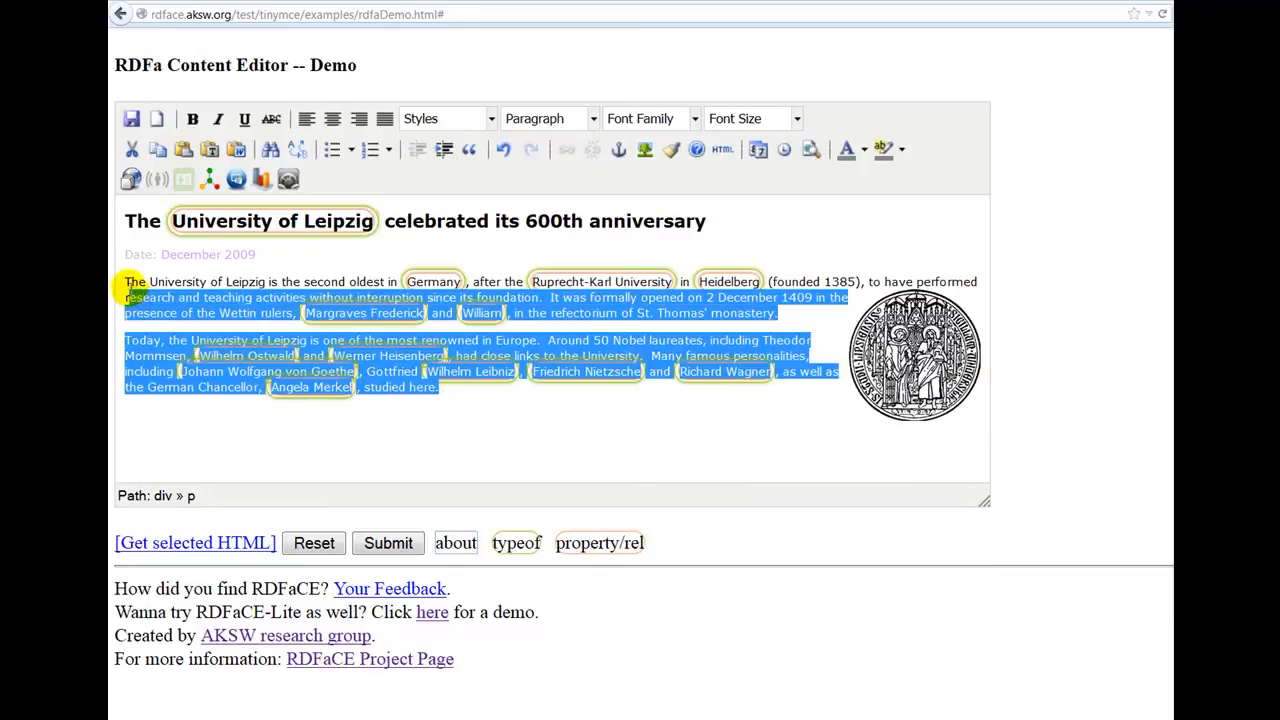
Step: Insert a triple on the body paragraphs, skipping the Resource Suggester, with an 'ar…' news-article property
{"action": "left_click", "coordinate": [184, 180]}
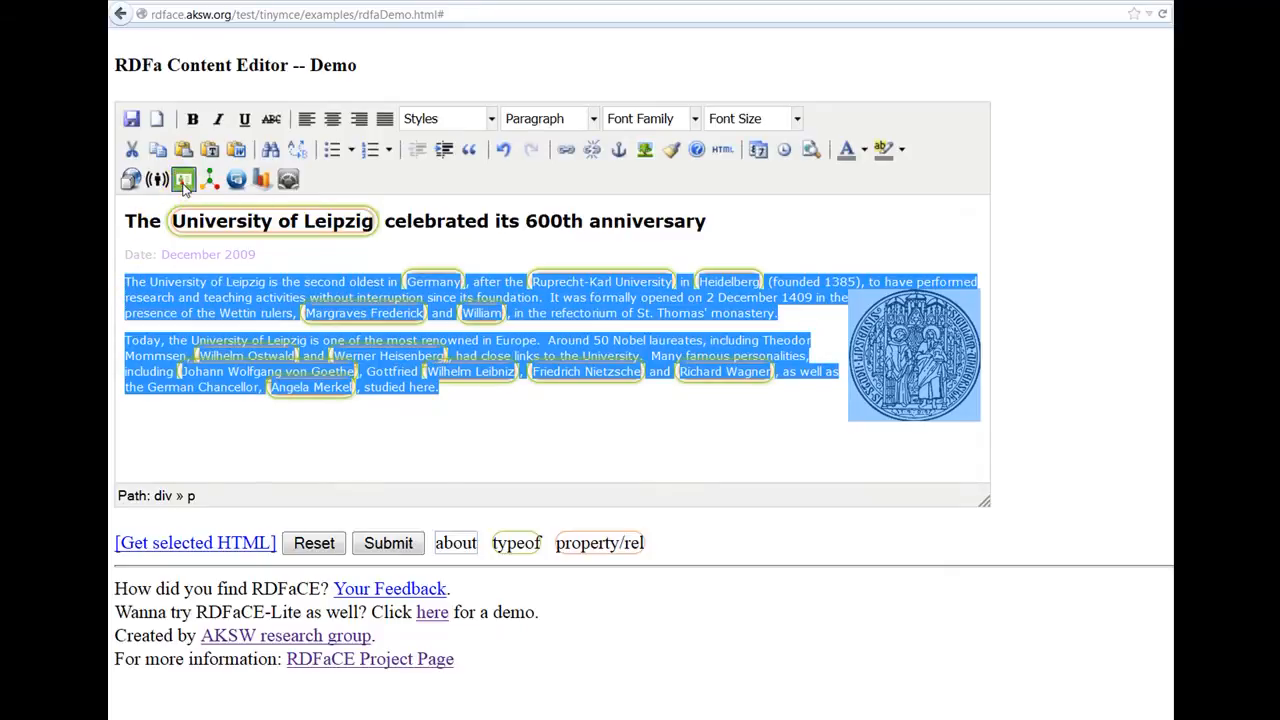
{"action": "left_click", "coordinate": [184, 180]}
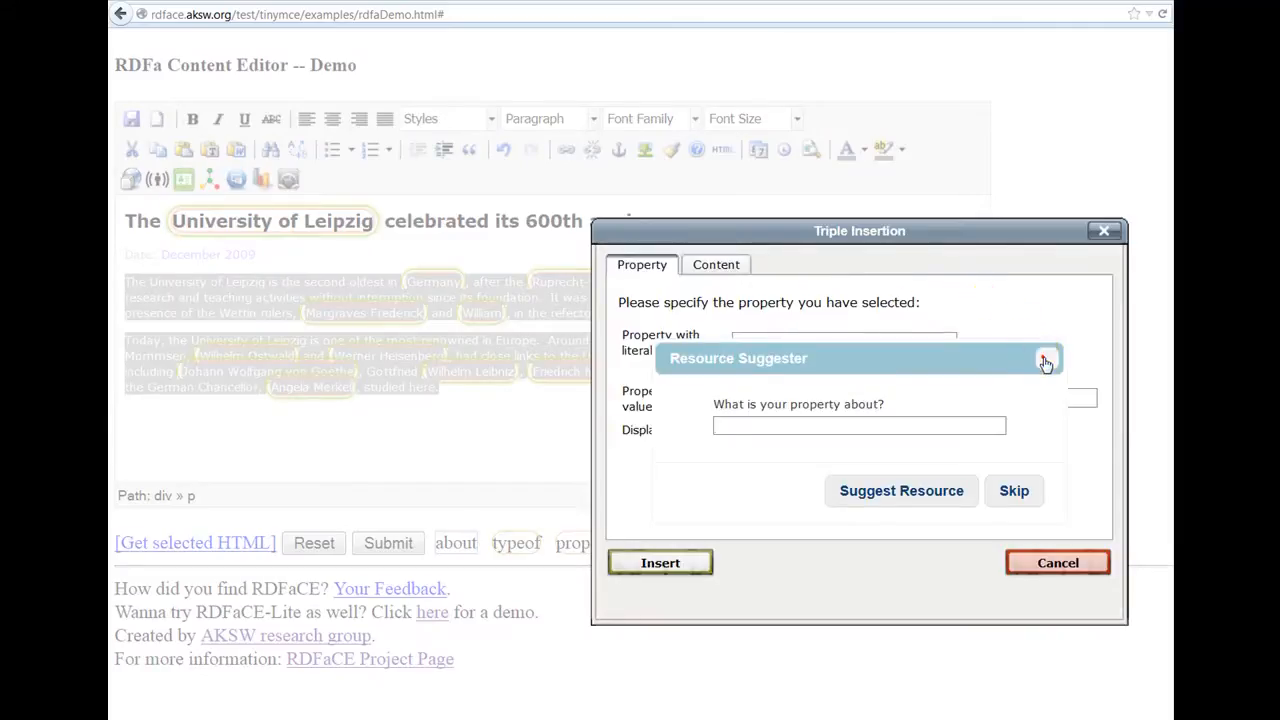
{"action": "type", "text": "ar"}
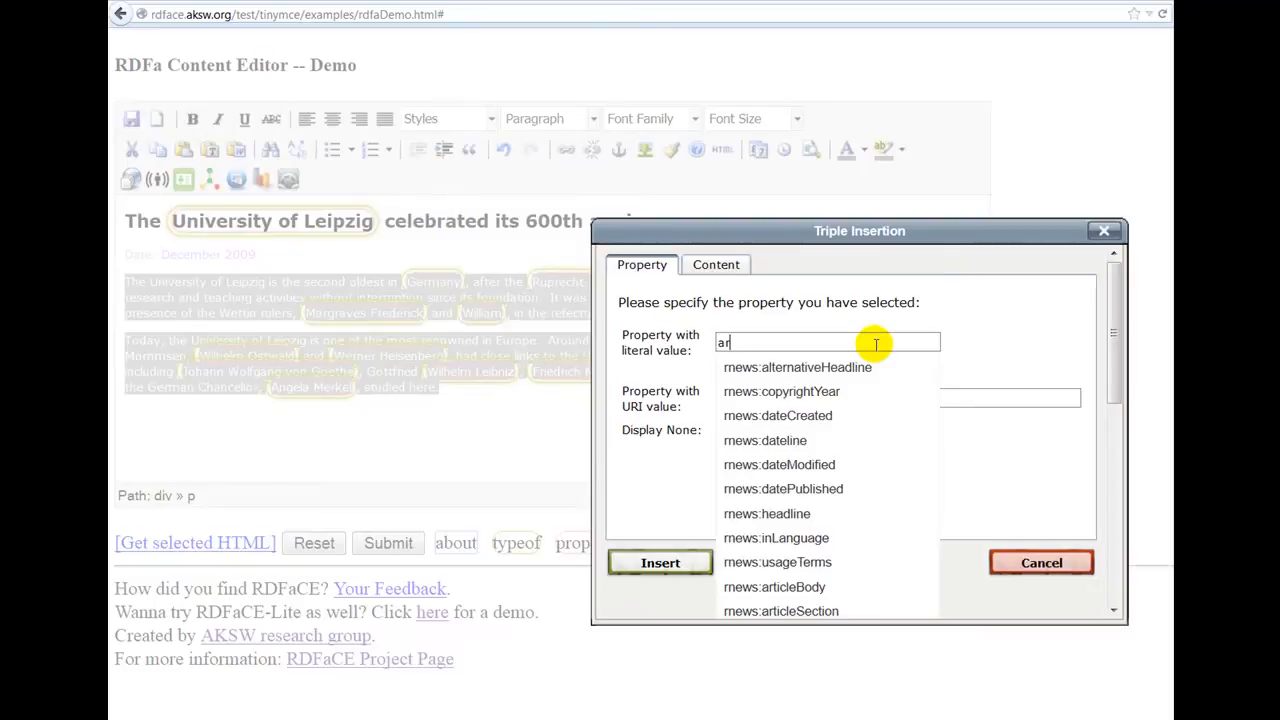
{"action": "left_click", "coordinate": [774, 588]}
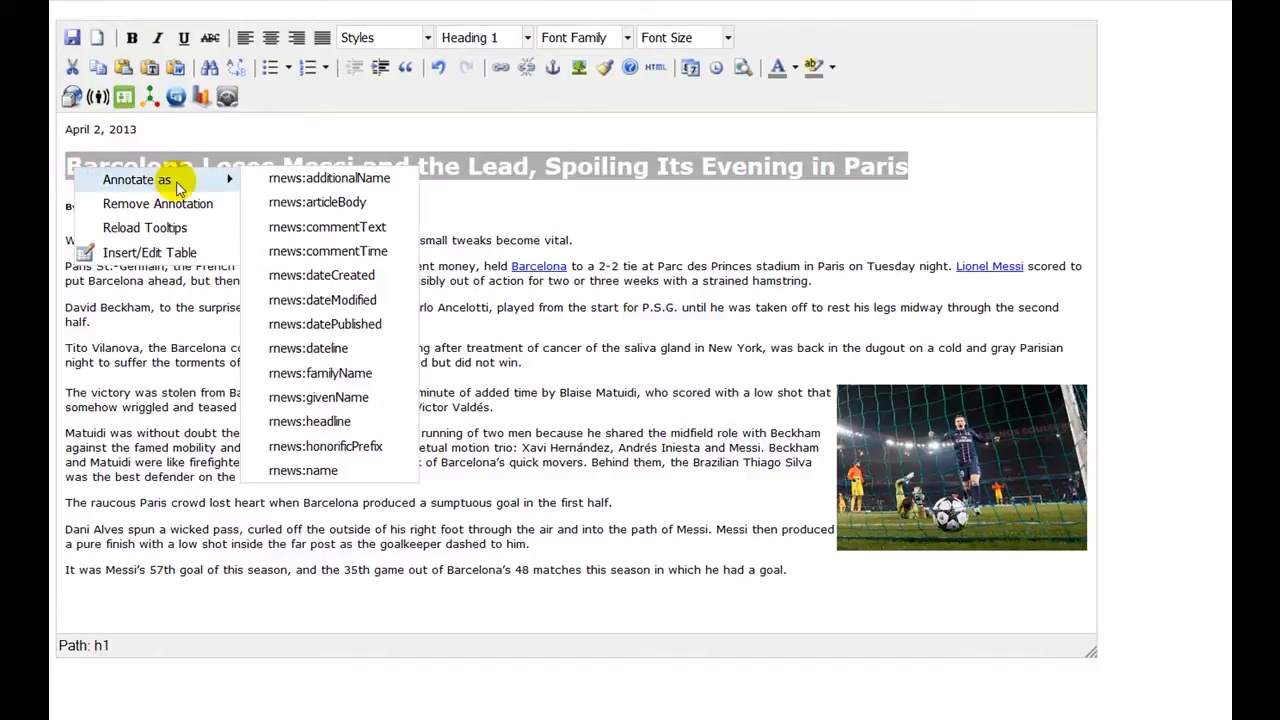
{"action": "mouse_move", "coordinate": [336, 420]}
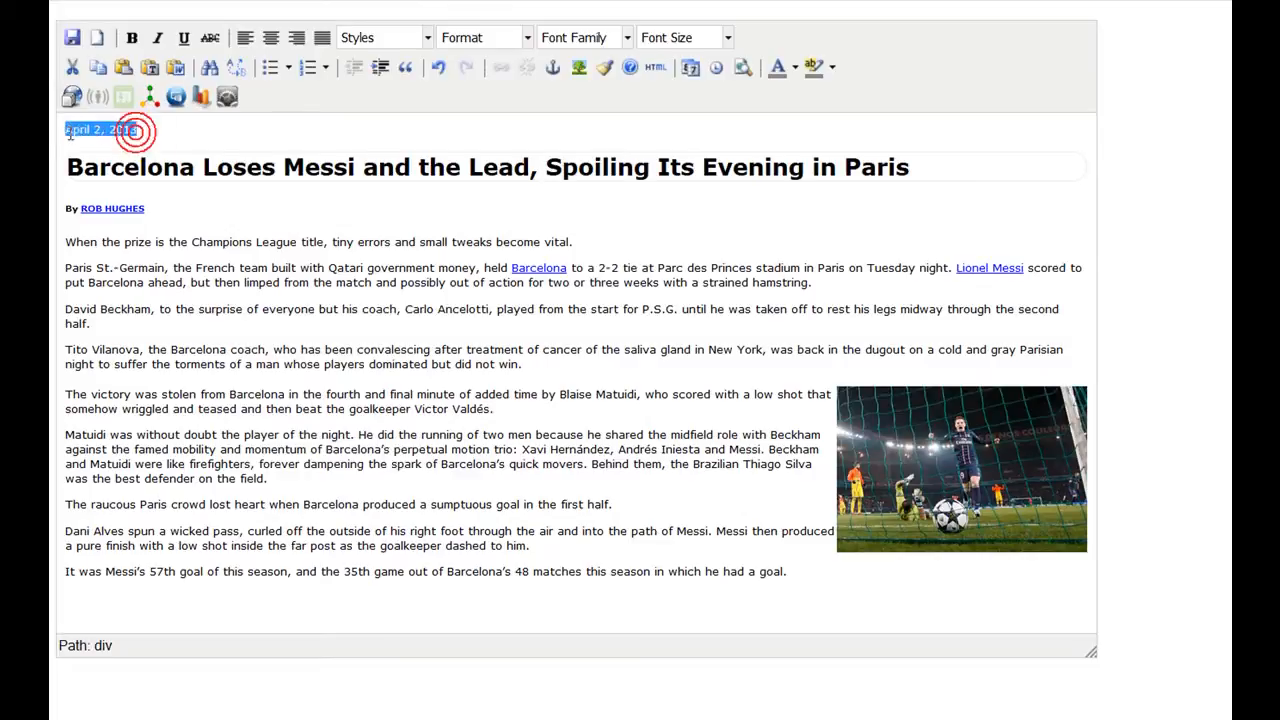
Step: Annotate the article date as a date property and auto-tag its people and places with Alchemy
{"action": "right_click", "coordinate": [100, 128]}
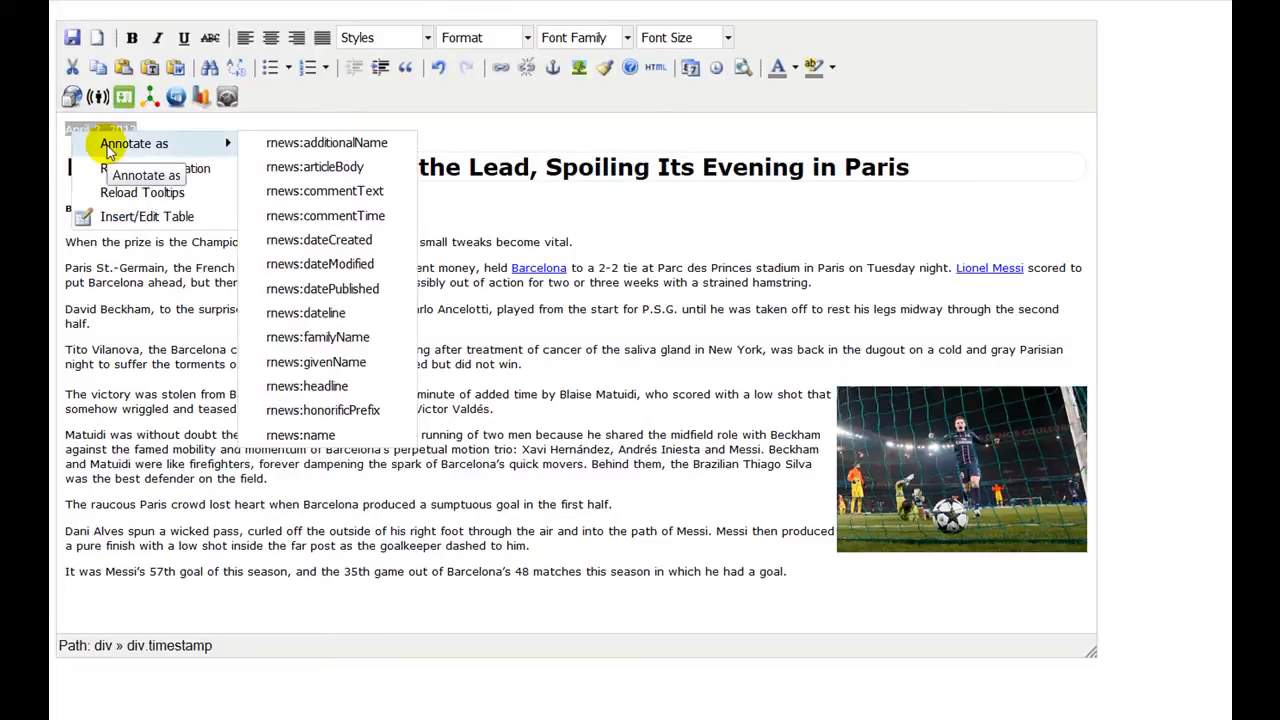
{"action": "mouse_move", "coordinate": [340, 264]}
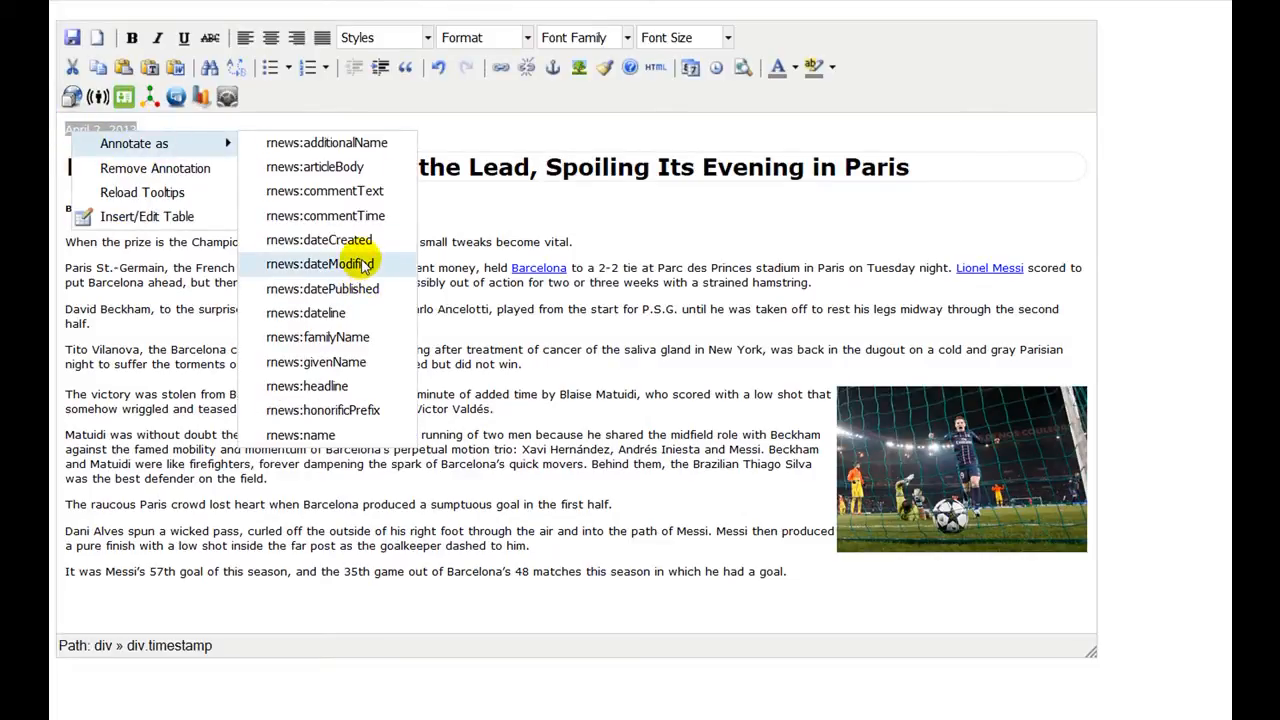
{"action": "left_click", "coordinate": [792, 572]}
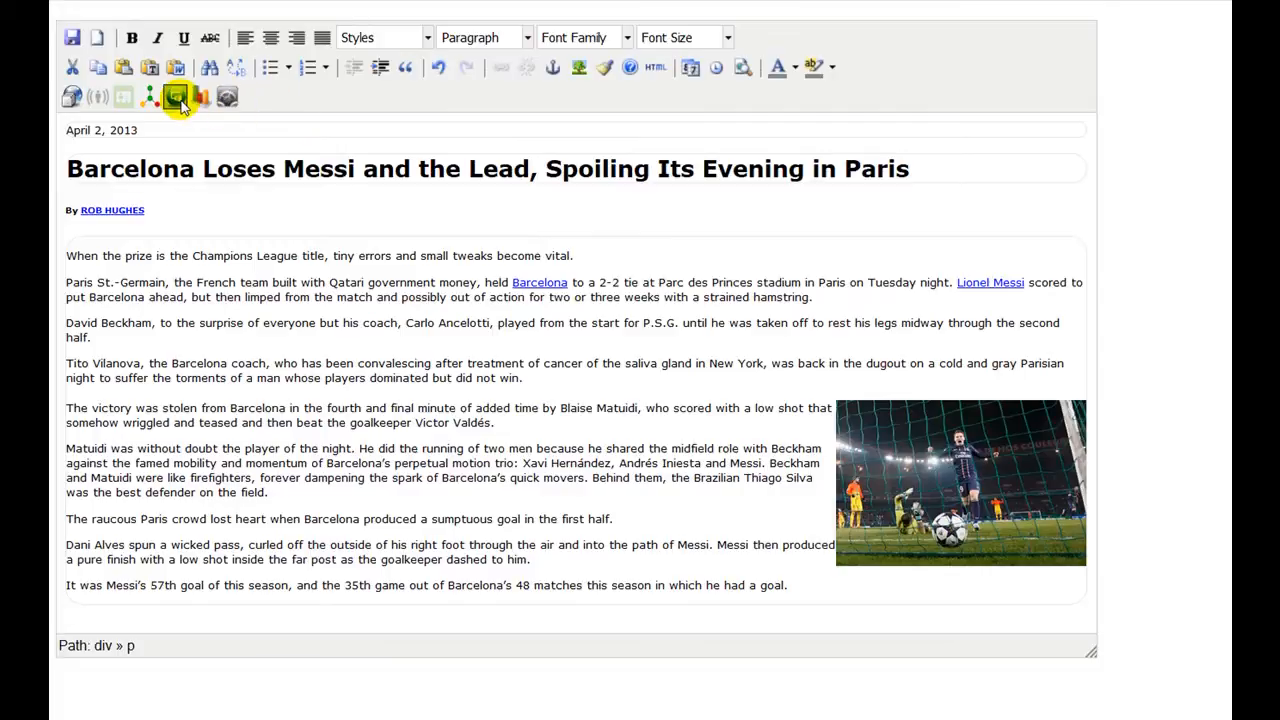
{"action": "left_click", "coordinate": [176, 96]}
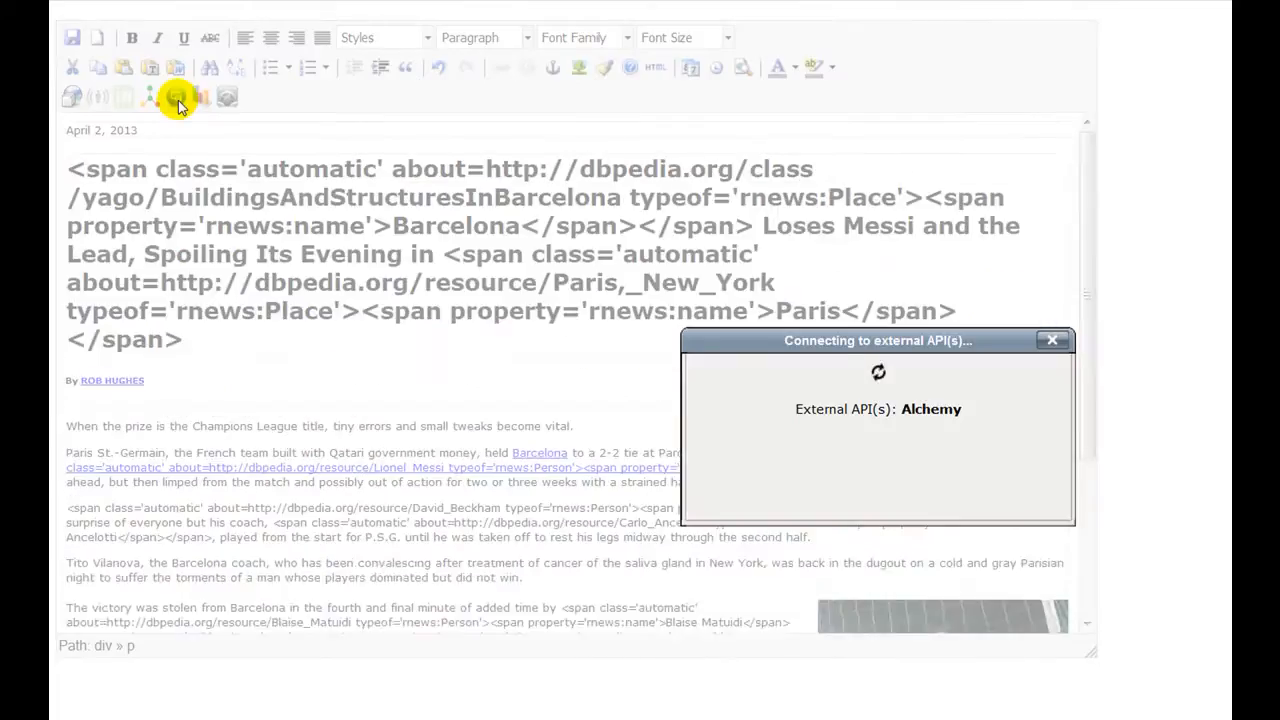
{"action": "left_click", "coordinate": [176, 96]}
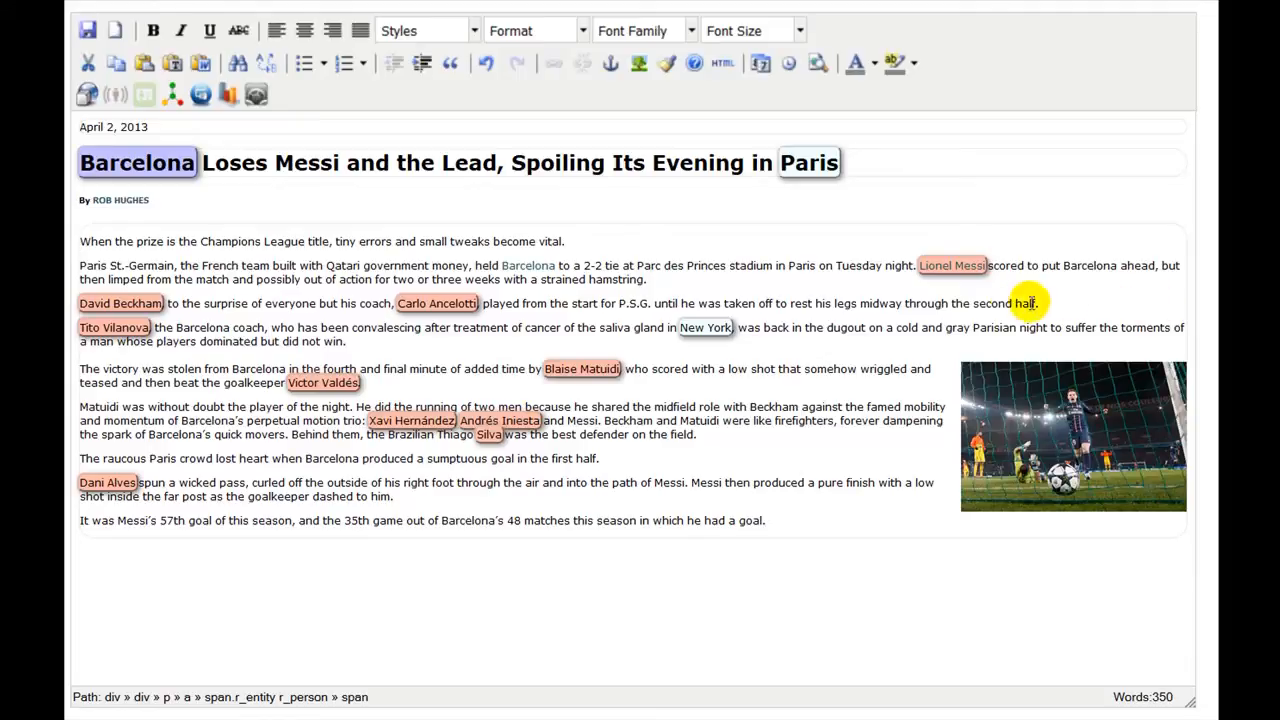
{"action": "mouse_move", "coordinate": [952, 264]}
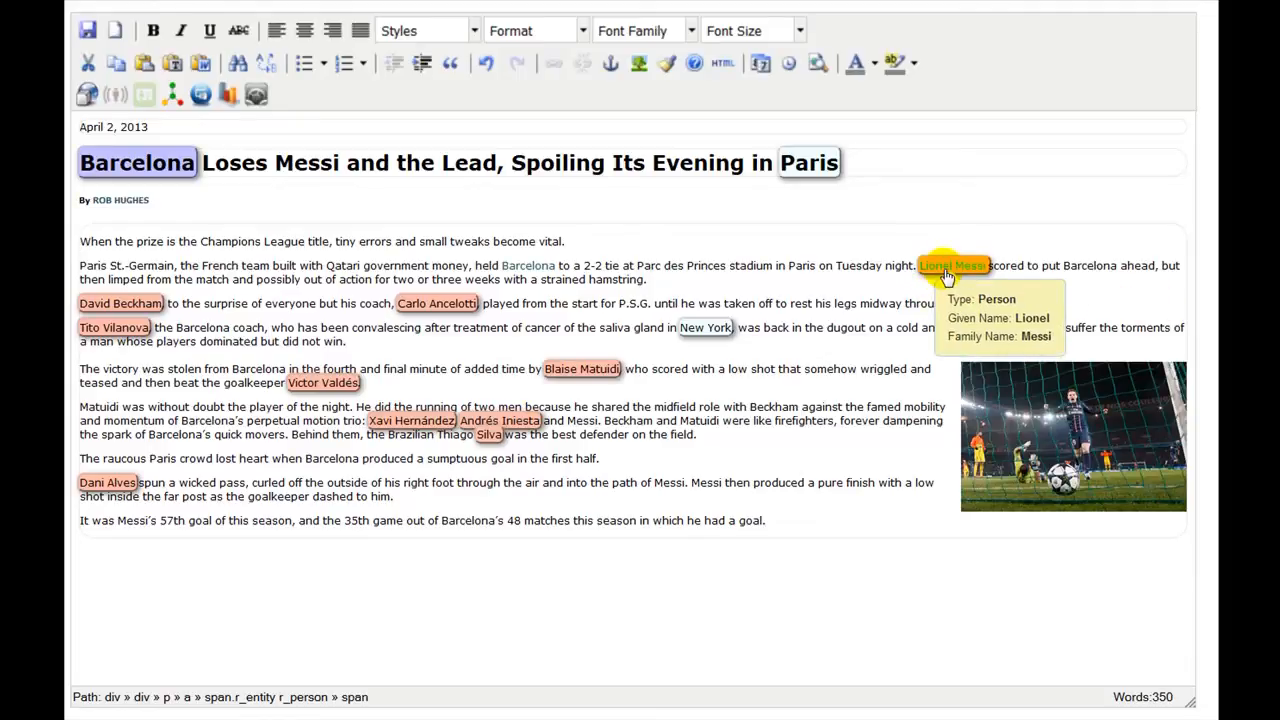
Step: Review Lionel Messi's person details without changes and select 'Loses Messi' in the headline to annotate
{"action": "left_click", "coordinate": [952, 264]}
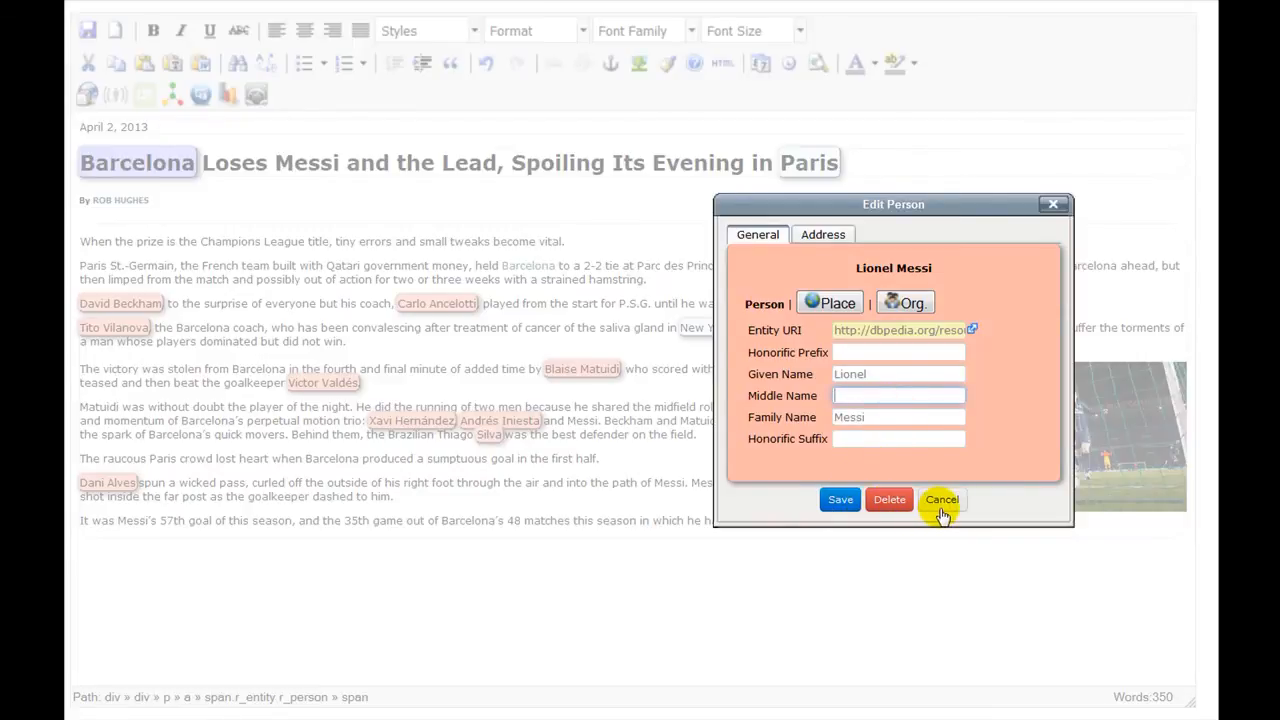
{"action": "left_click", "coordinate": [940, 500]}
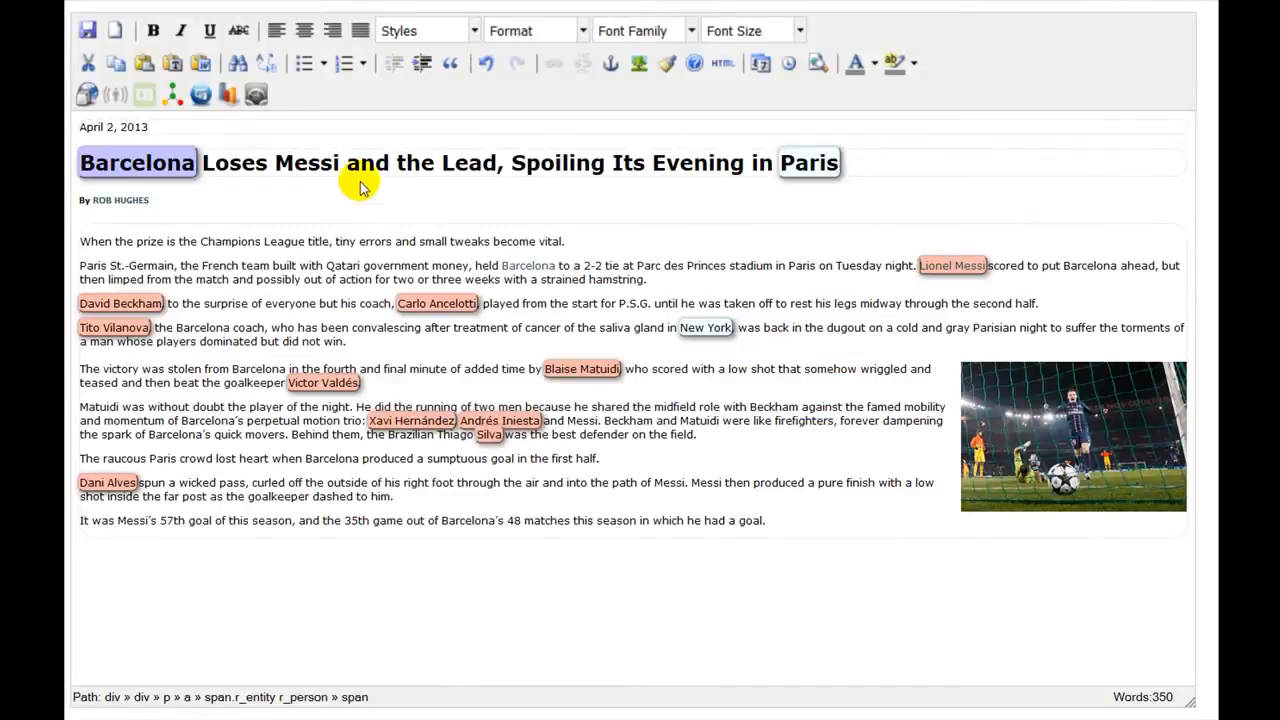
{"action": "left_click_drag", "start_coordinate": [204, 162], "coordinate": [340, 162]}
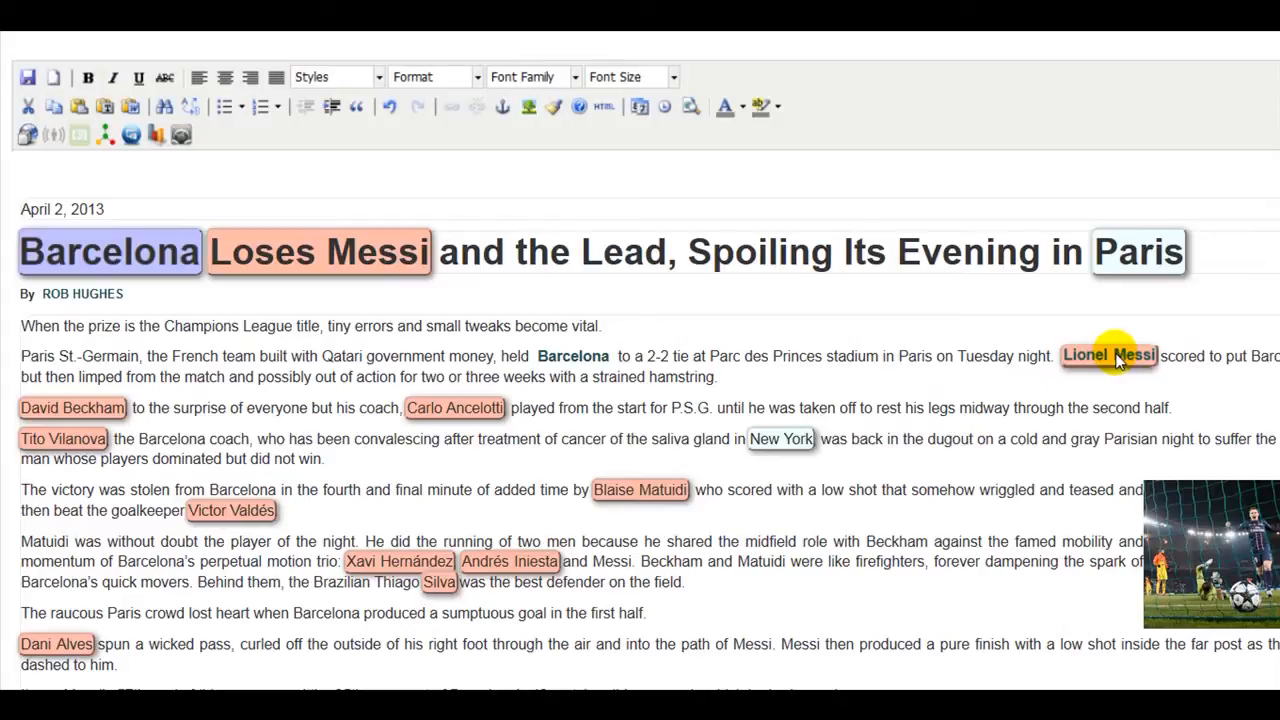
Step: Connect Lionel Messi to Barcelona in the headline with a 'plays for' association
{"action": "left_click_drag", "start_coordinate": [1108, 356], "coordinate": [136, 252]}
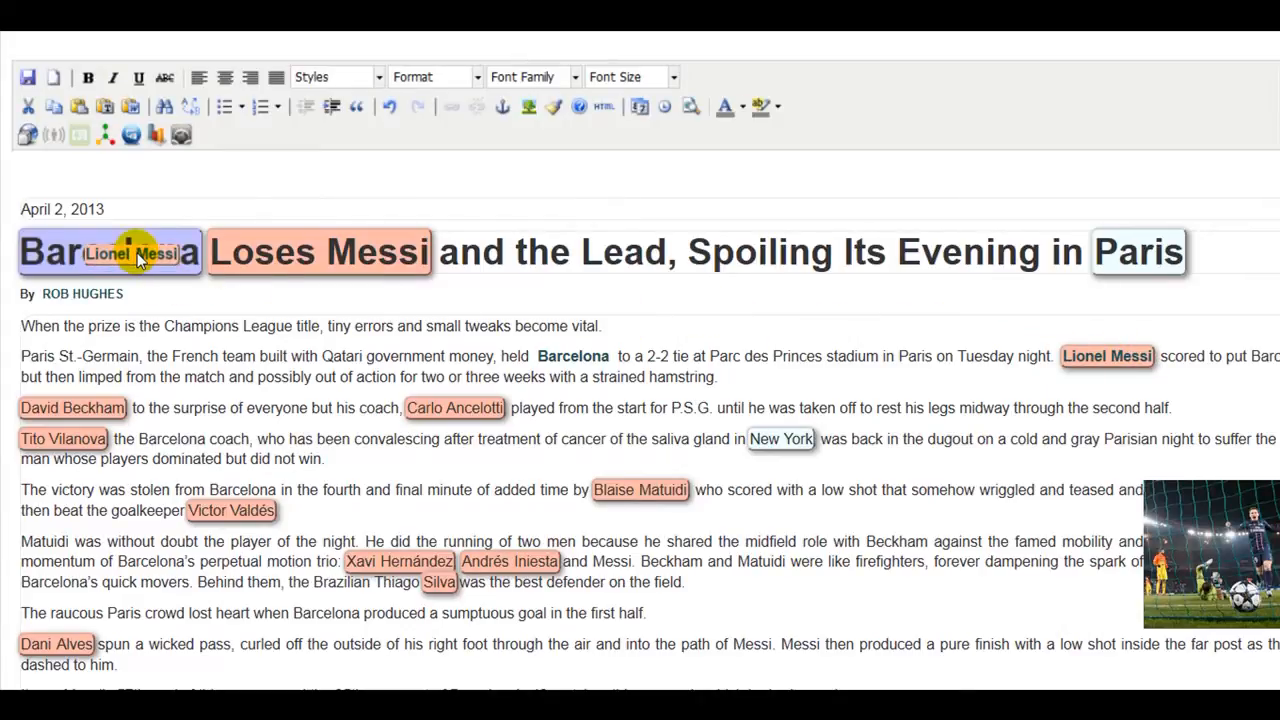
{"action": "type", "text": "plays for"}
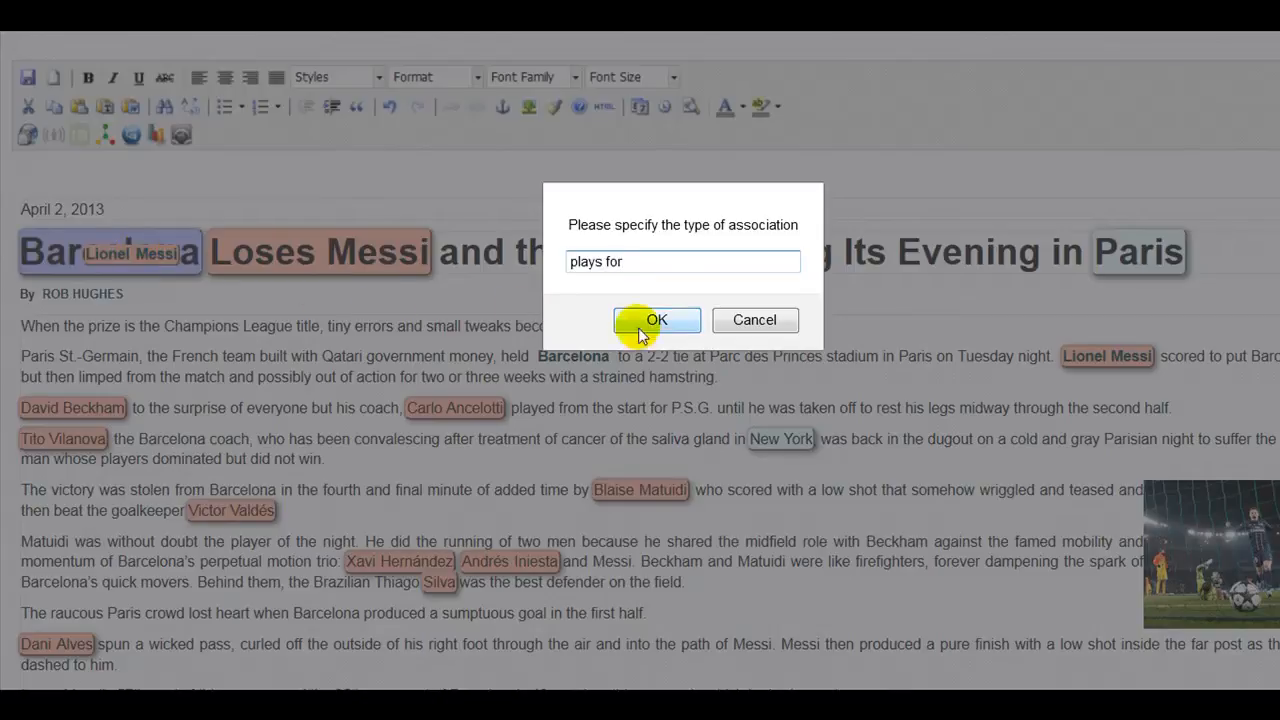
{"action": "left_click", "coordinate": [656, 320]}
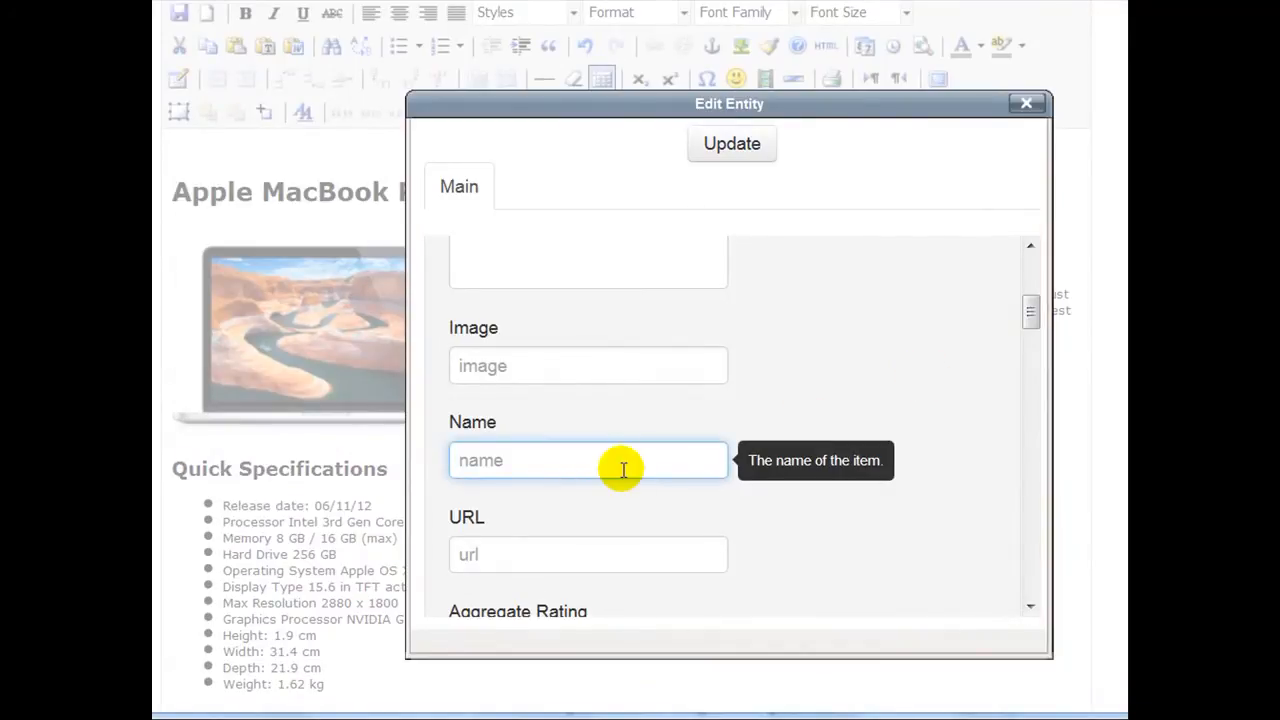
Step: Name the product 'MacBook Pro with Retina Display', update it, and bring up the Release Date calendar
{"action": "type", "text": "MacBook Pro with Retina Display"}
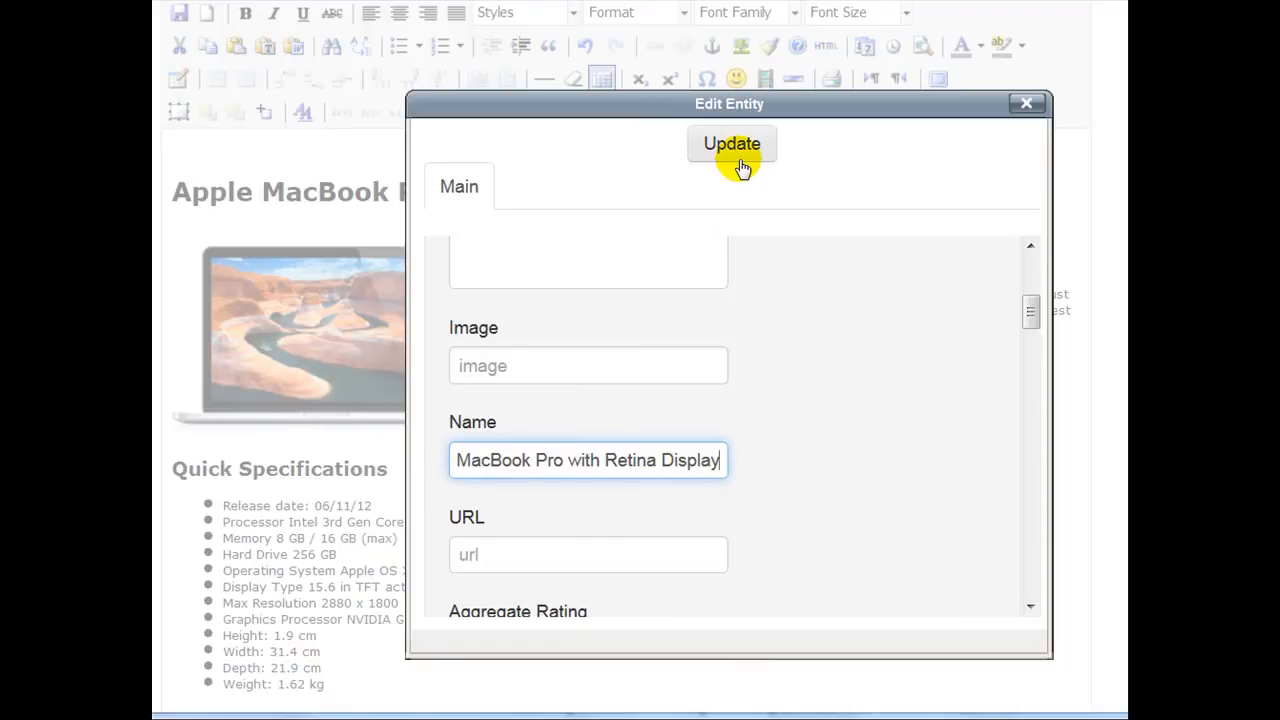
{"action": "left_click", "coordinate": [732, 144]}
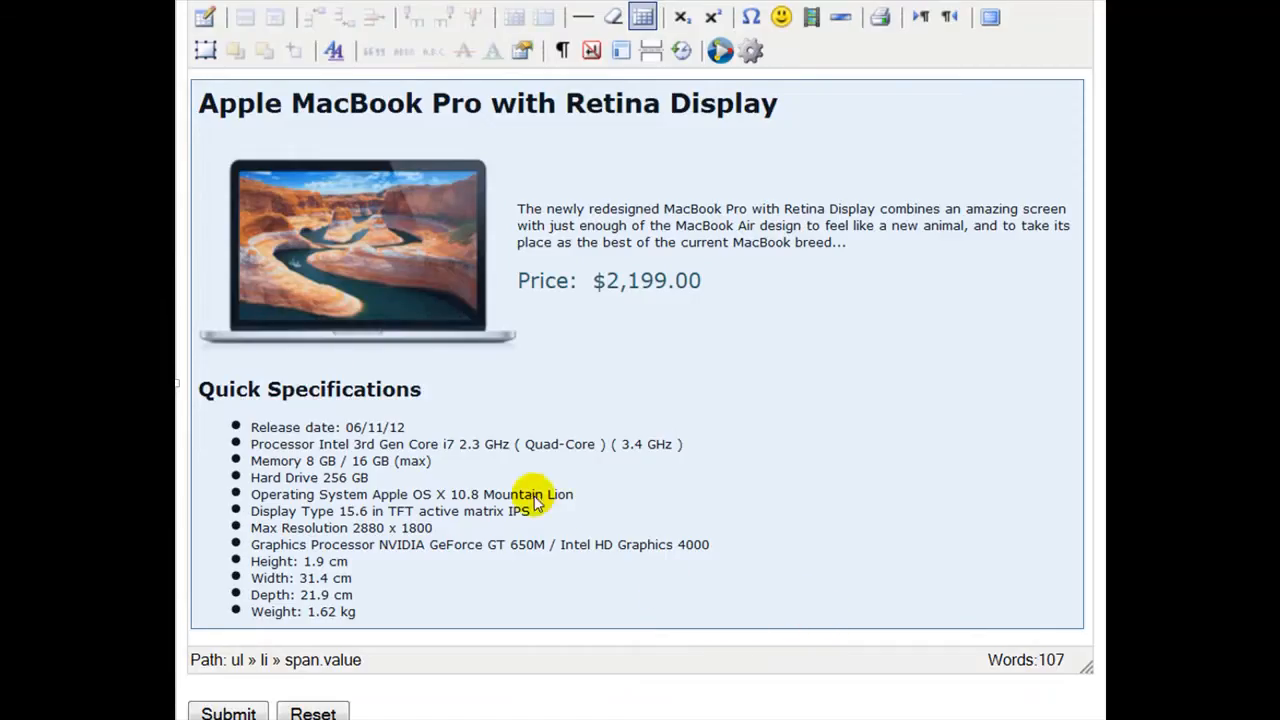
{"action": "mouse_move", "coordinate": [410, 436]}
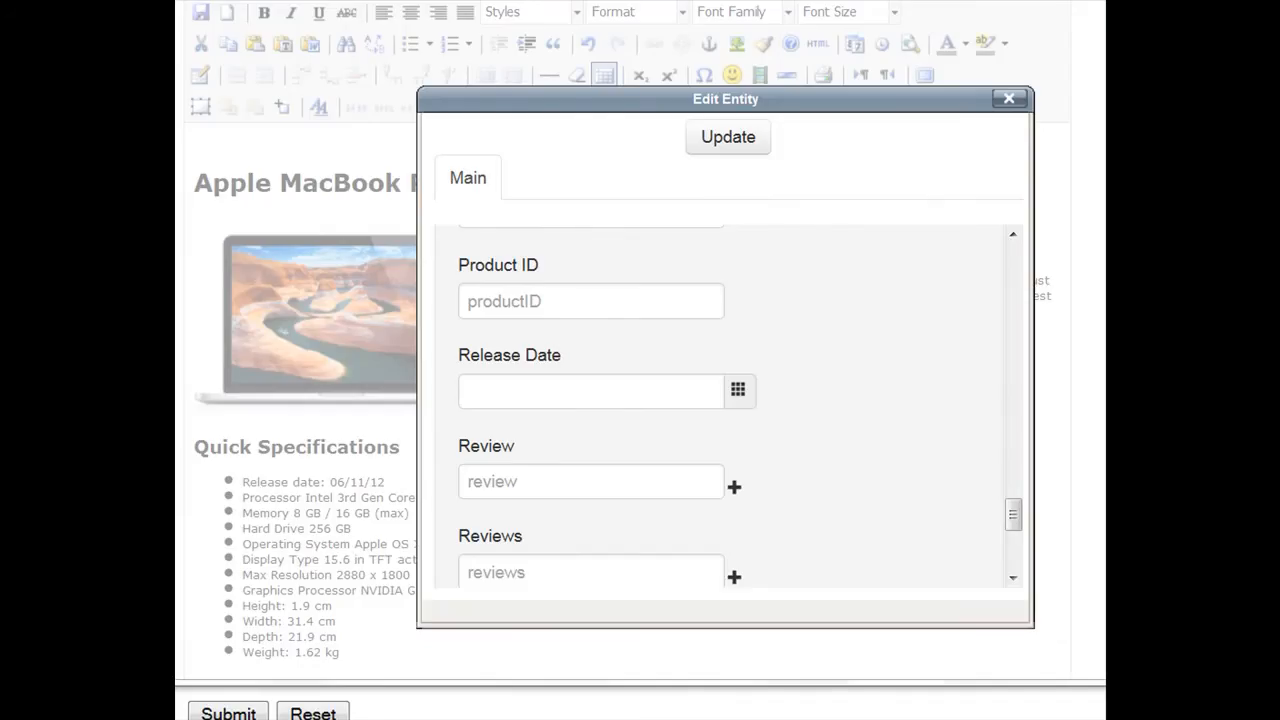
{"action": "mouse_move", "coordinate": [608, 390]}
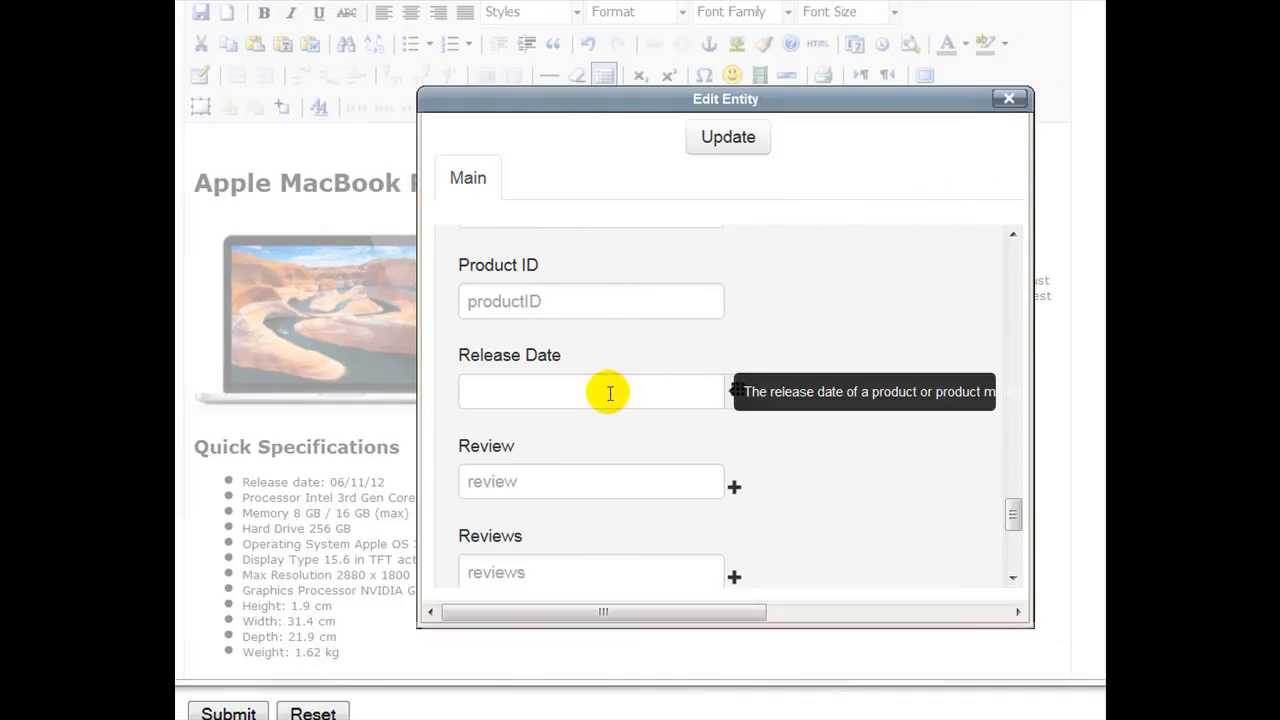
{"action": "left_click", "coordinate": [590, 390]}
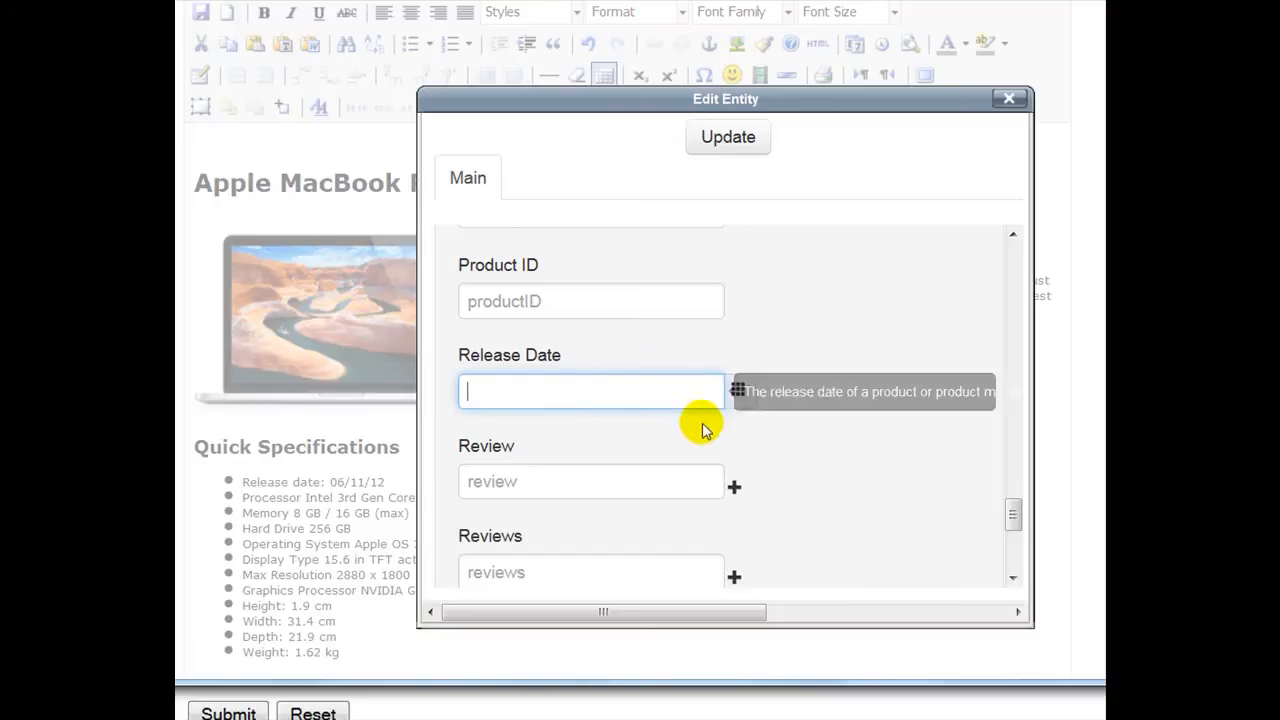
{"action": "left_click", "coordinate": [740, 390]}
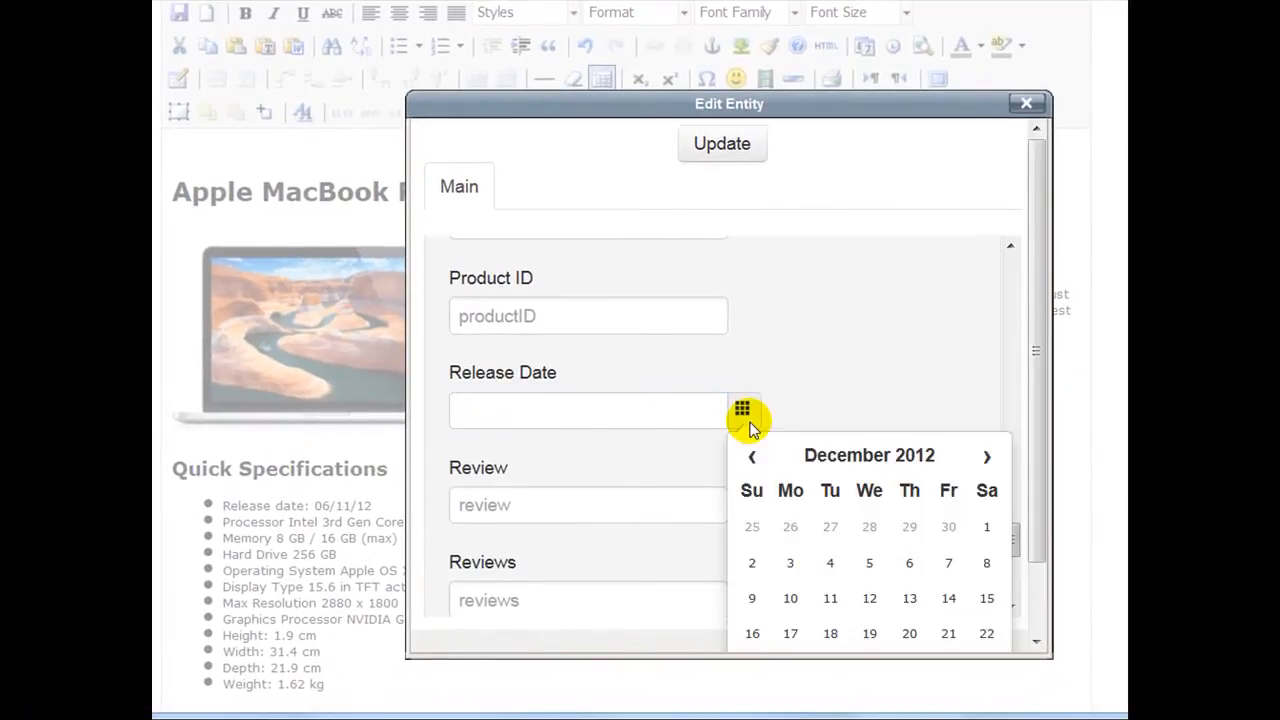